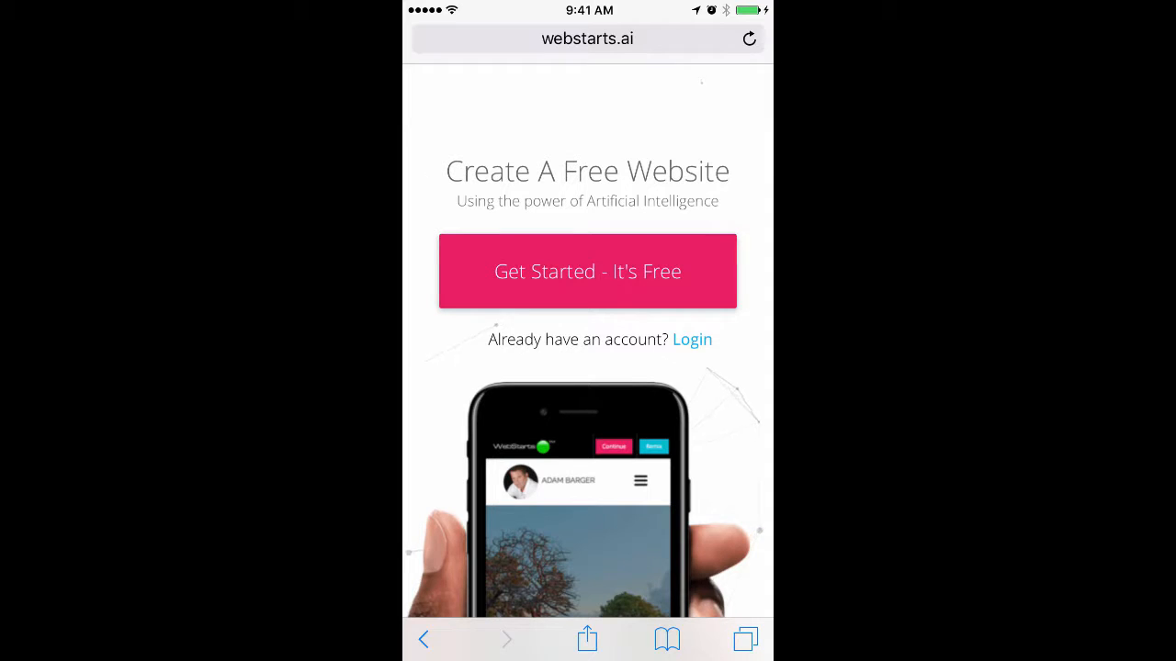
- Bring up the login form and start entering the account email ('dam')
{"action": "left_click", "coordinate": [691, 338]}
{"action": "type", "text": "A"}
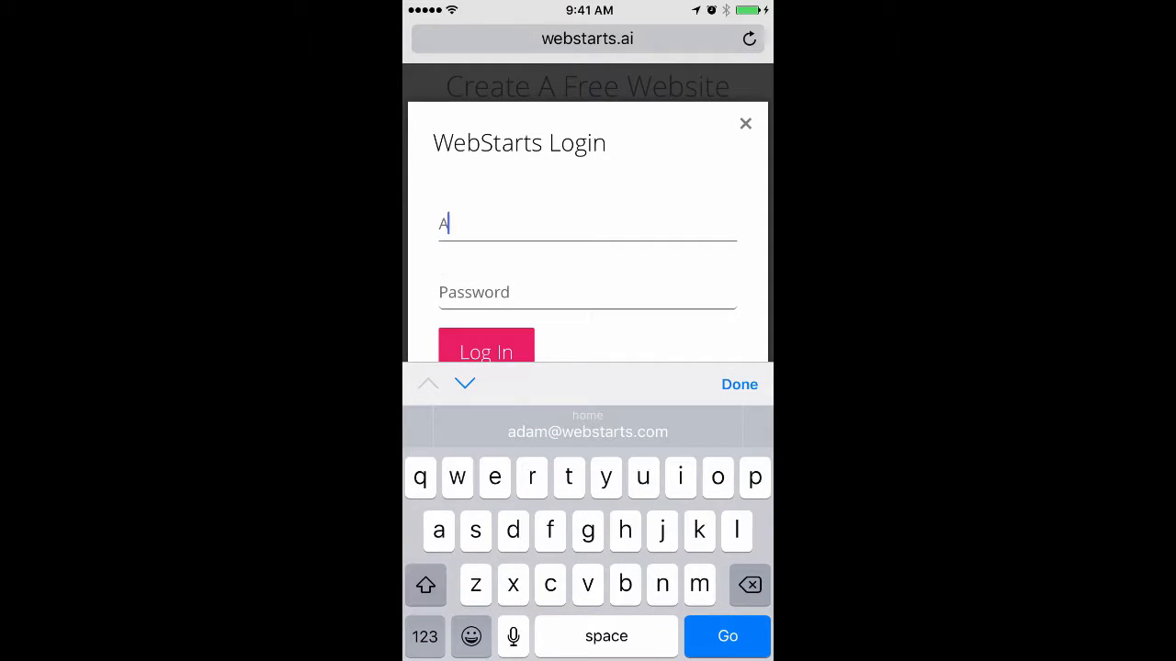
{"action": "type", "text": "dam"}
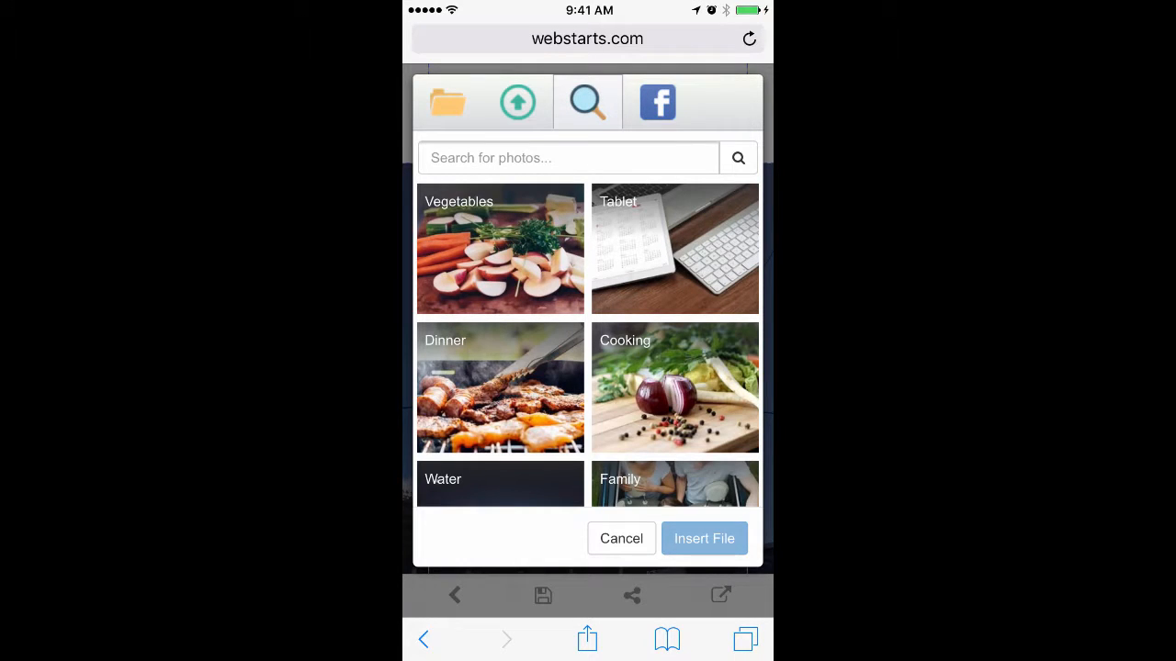
- Insert the sunset photo from my uploads as the round site logo
{"action": "left_click", "coordinate": [658, 103]}
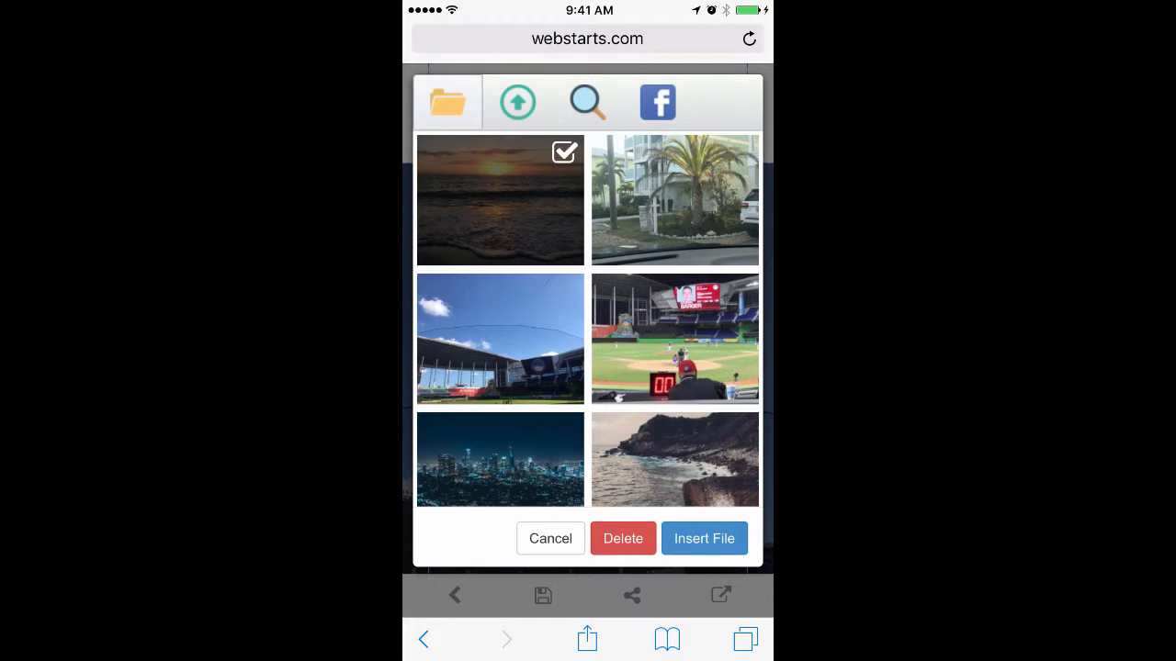
{"action": "left_click", "coordinate": [703, 538]}
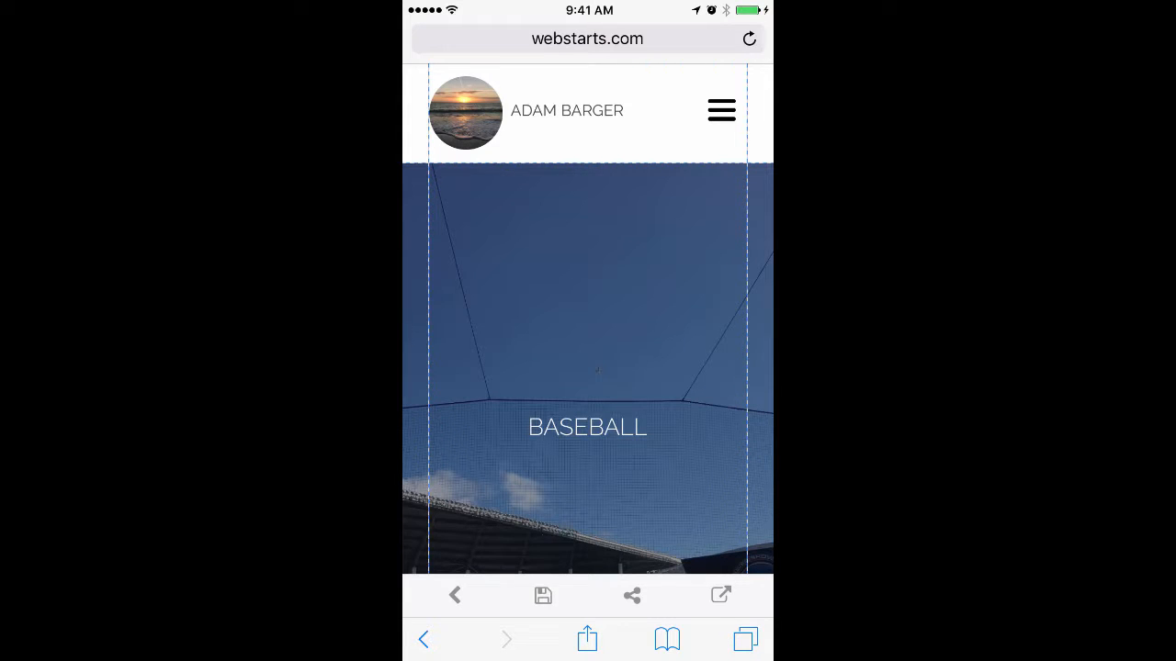
- Edit the BASEBALL hero heading, replacing its text with TEAMWORK
{"action": "left_click", "coordinate": [587, 426]}
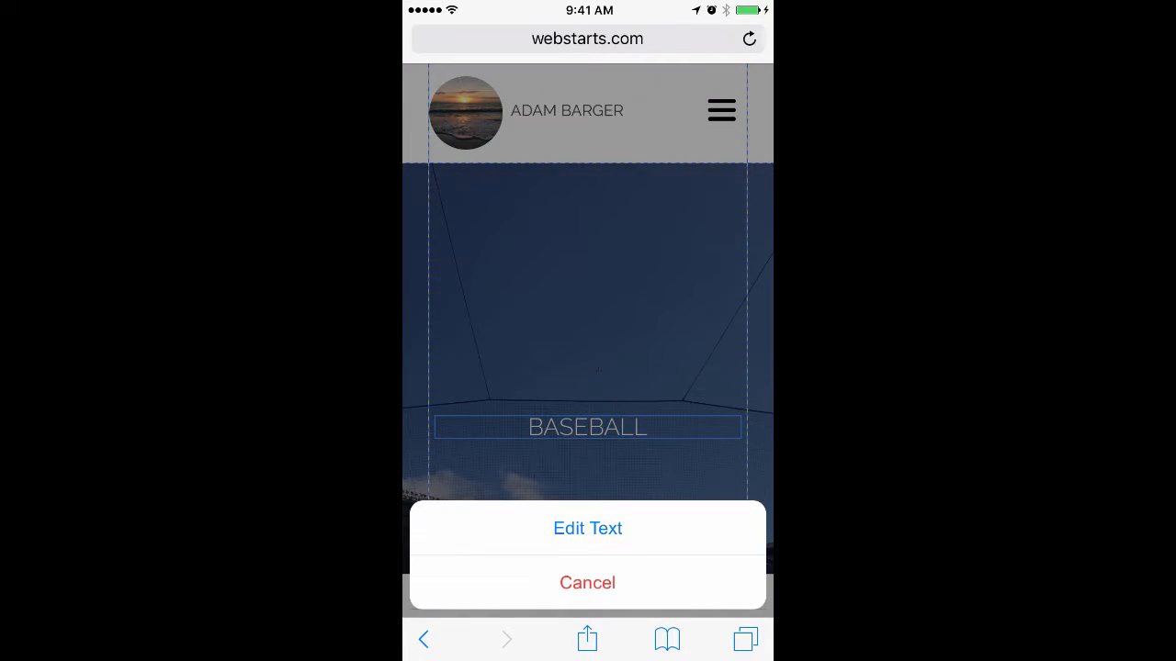
{"action": "left_click", "coordinate": [588, 529]}
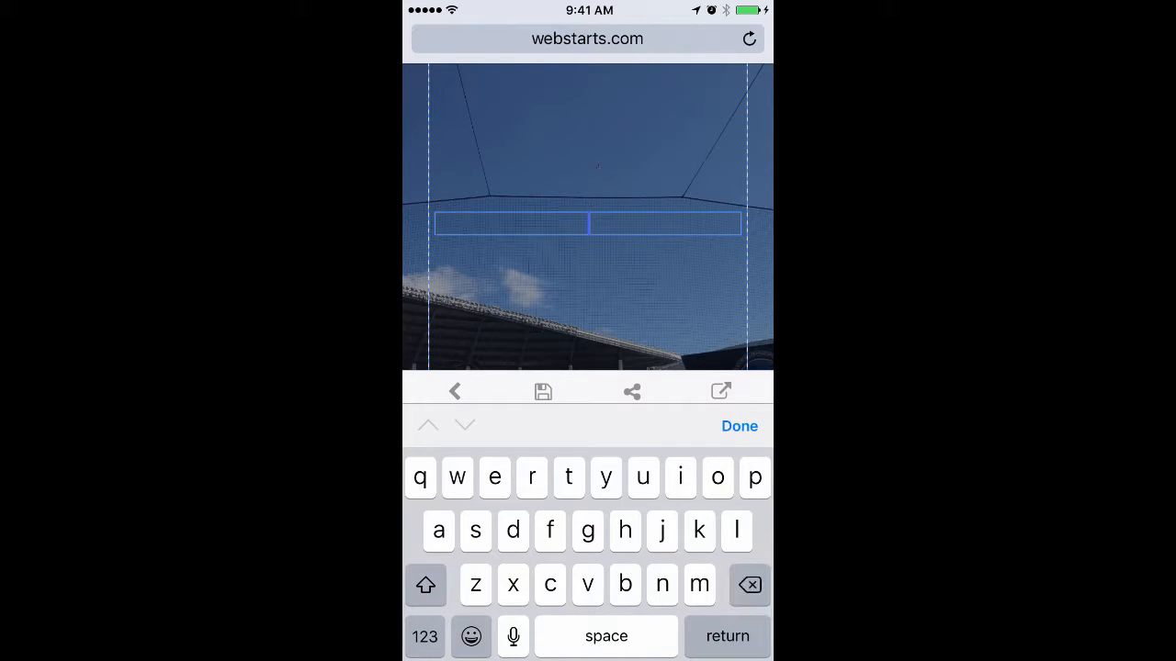
{"action": "type", "text": "TEAMWORK"}
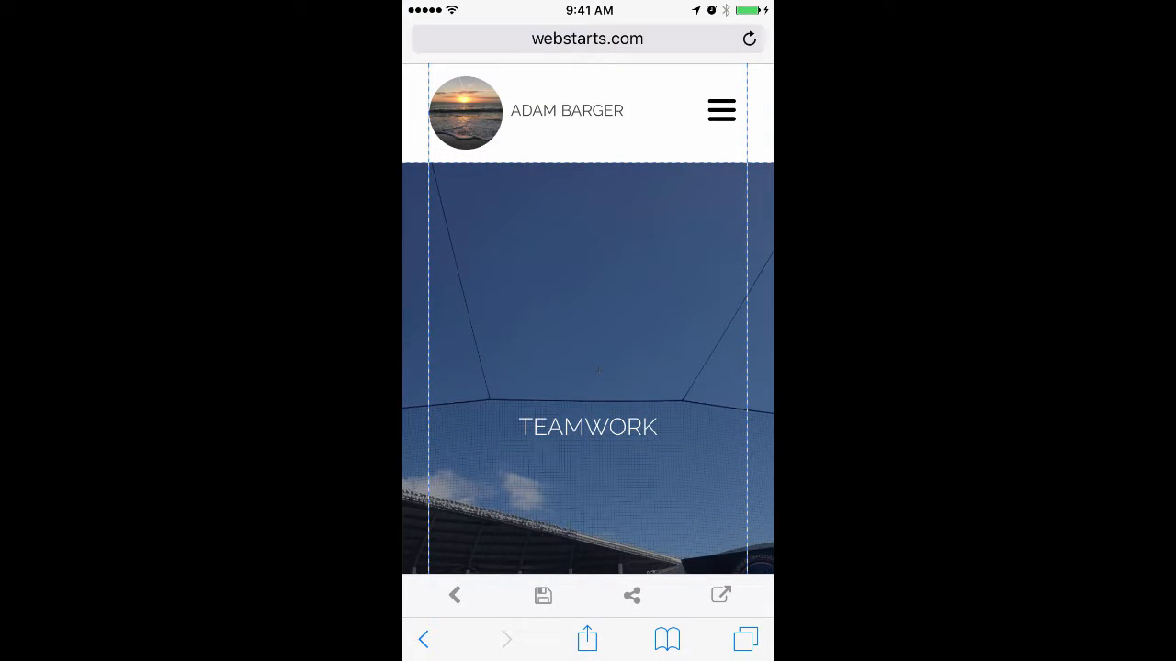
- Save the page and dismiss the Saved Successfully sharing prompt with Not Now
{"action": "left_click", "coordinate": [544, 595]}
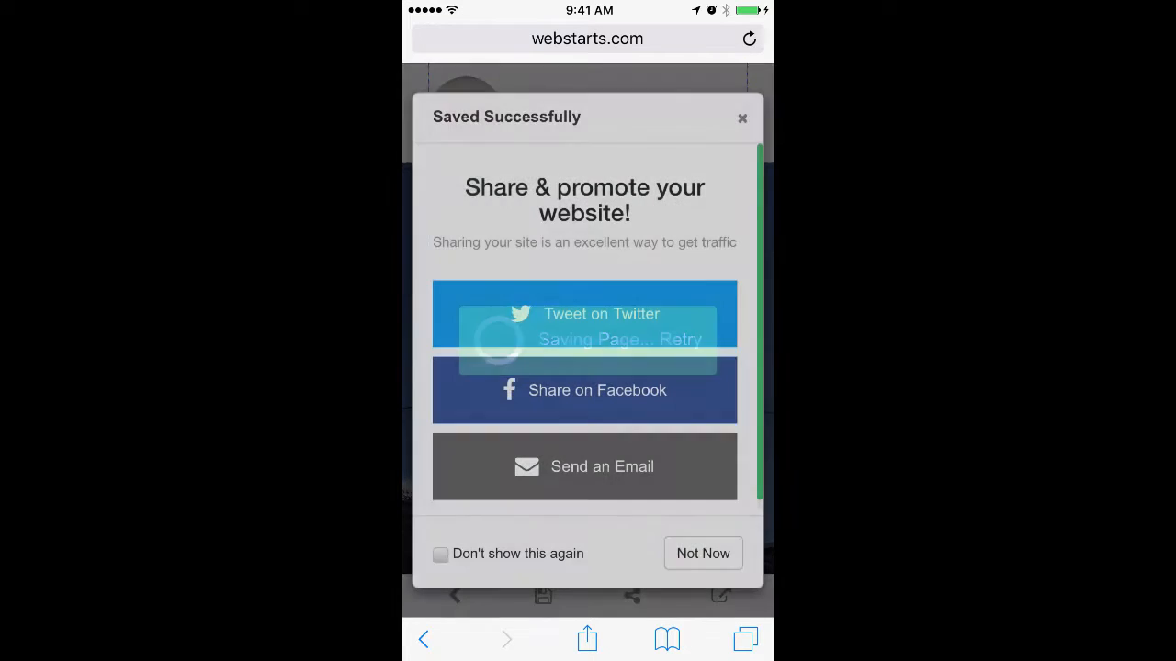
{"action": "left_click", "coordinate": [702, 553]}
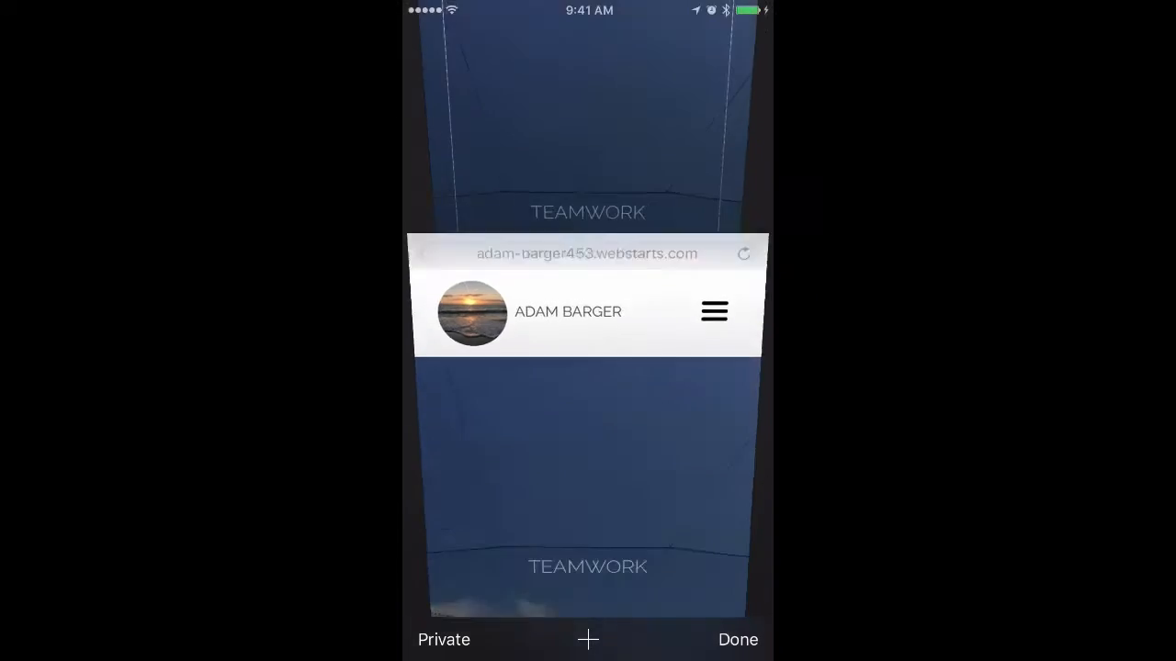
- Switch back to the editor tab and leave the editor for the Choose Site list
{"action": "left_click", "coordinate": [738, 640]}
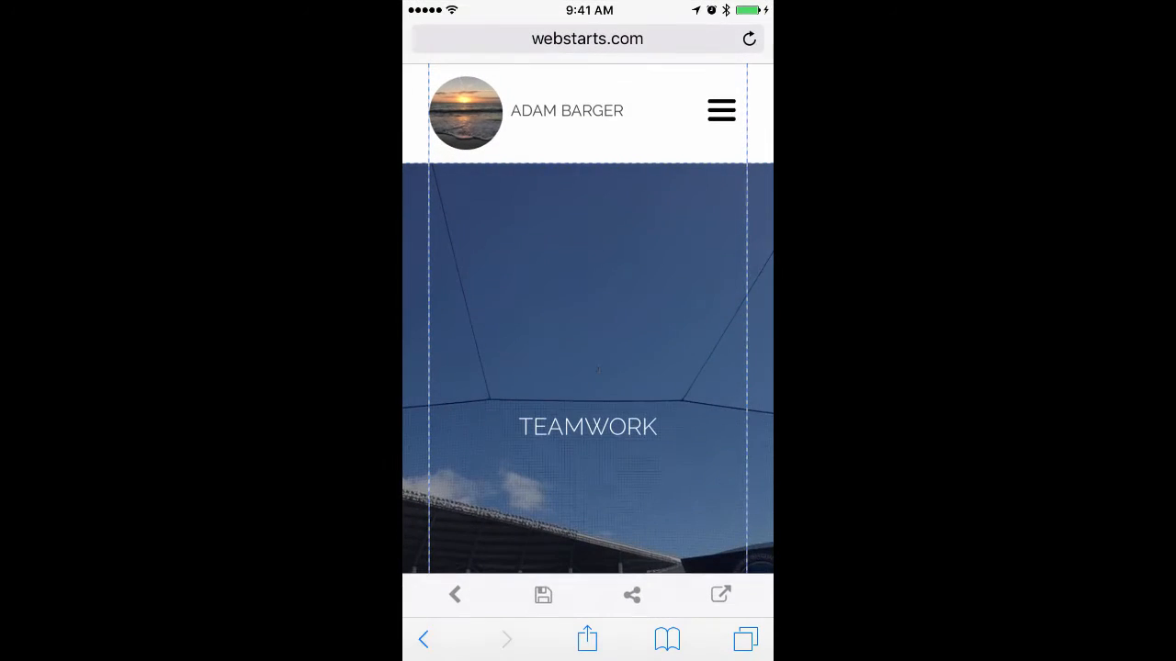
{"action": "left_click", "coordinate": [721, 111]}
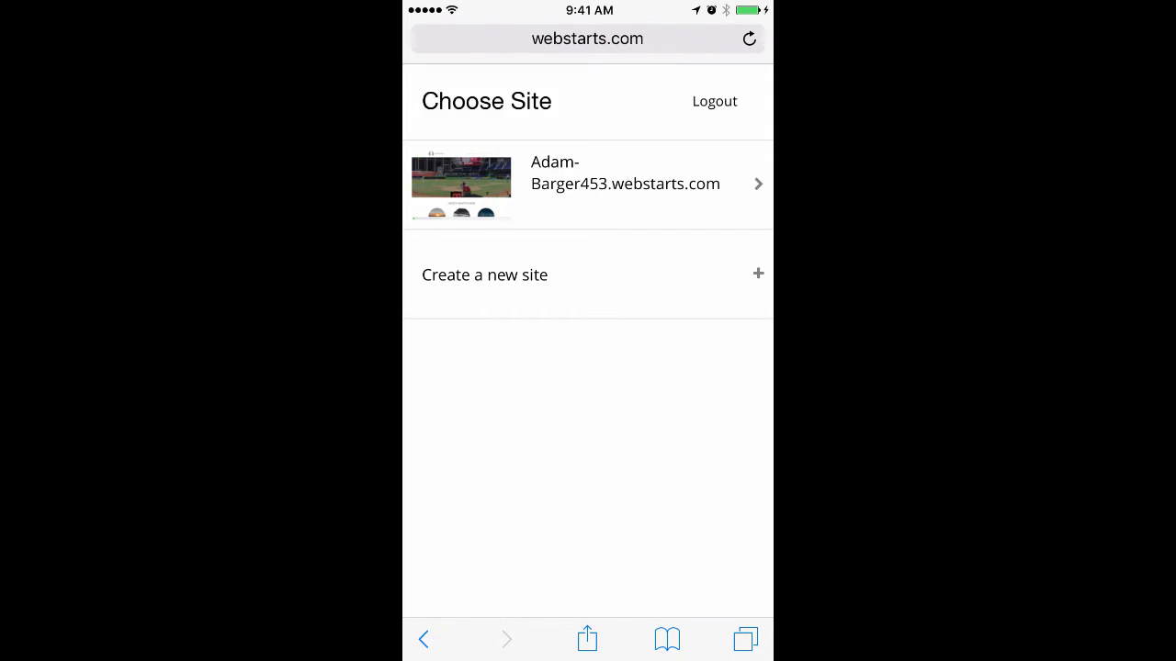
- Log out from the Choose Site page, landing back on webstarts.ai
{"action": "left_click", "coordinate": [713, 101]}
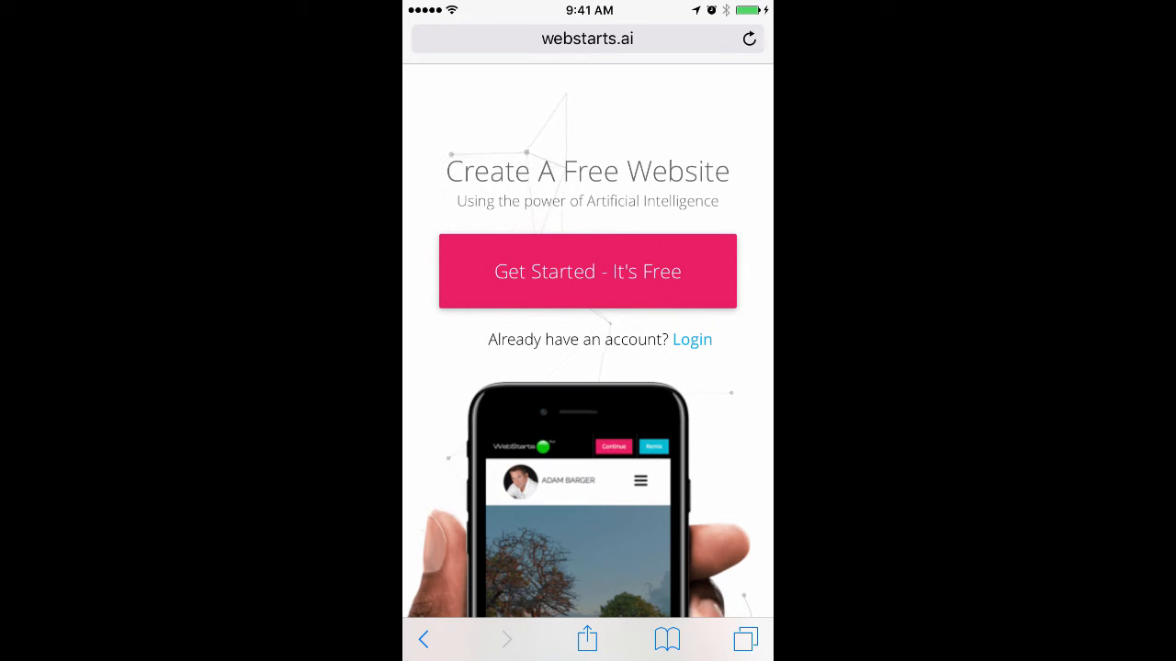
{"action": "left_click", "coordinate": [588, 272]}
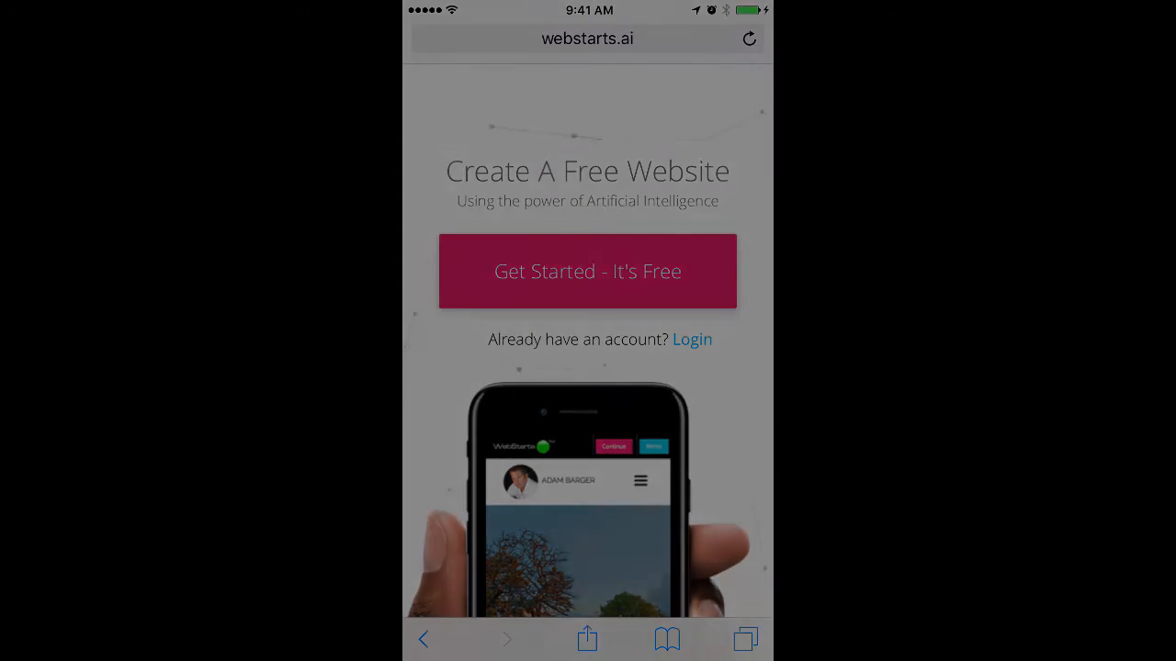